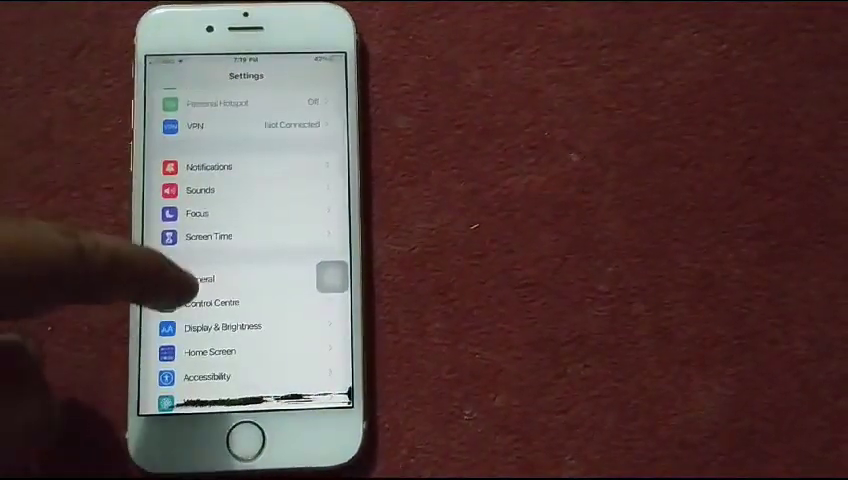
# Go into General and scroll down to Transfer or Reset iPhone
pyautogui.click(200, 280)
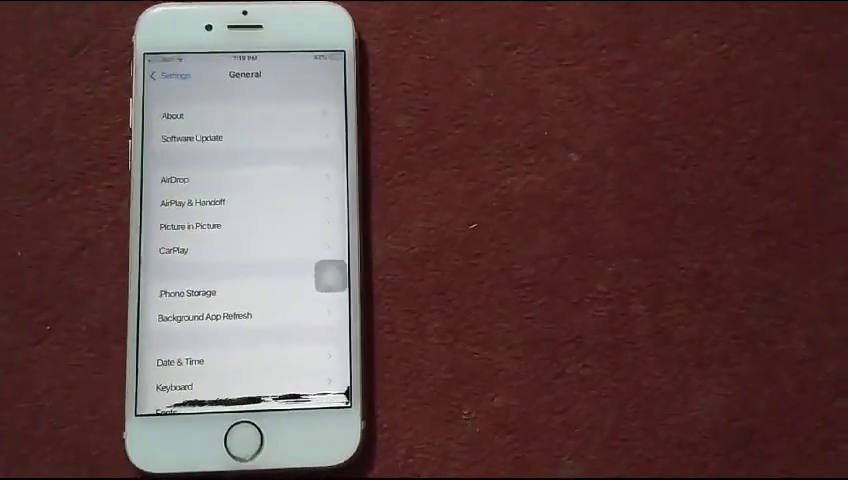
pyautogui.scroll(-3)
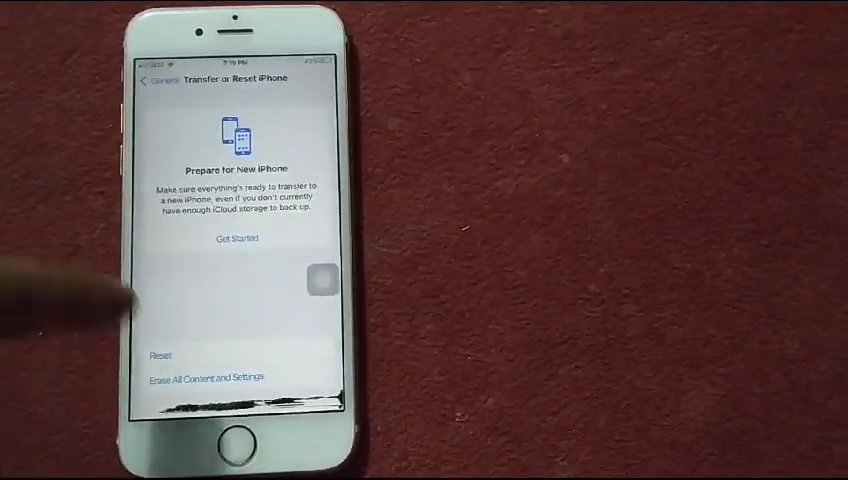
# Choose Reset All Settings from the reset options and return to the main Settings list
pyautogui.click(160, 354)
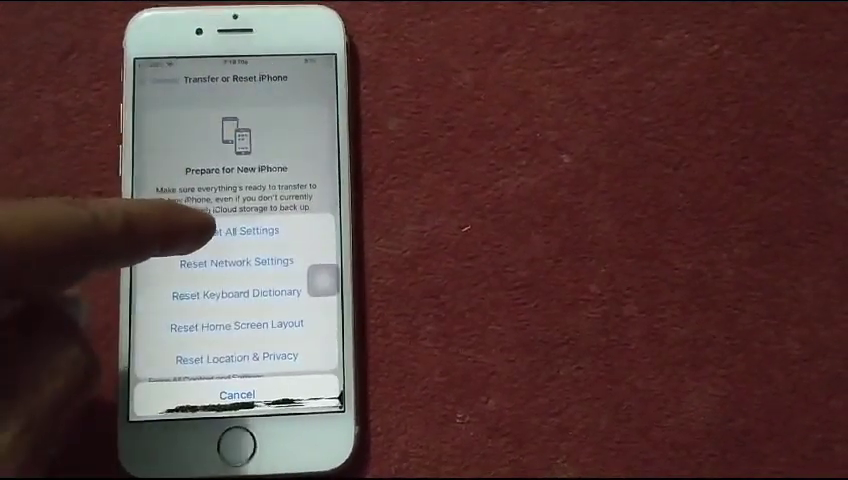
pyautogui.click(236, 230)
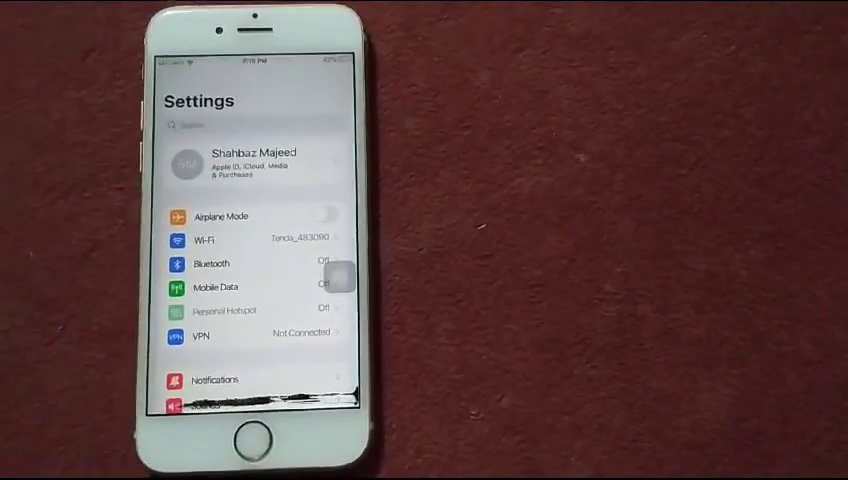
pyautogui.scroll(-3)
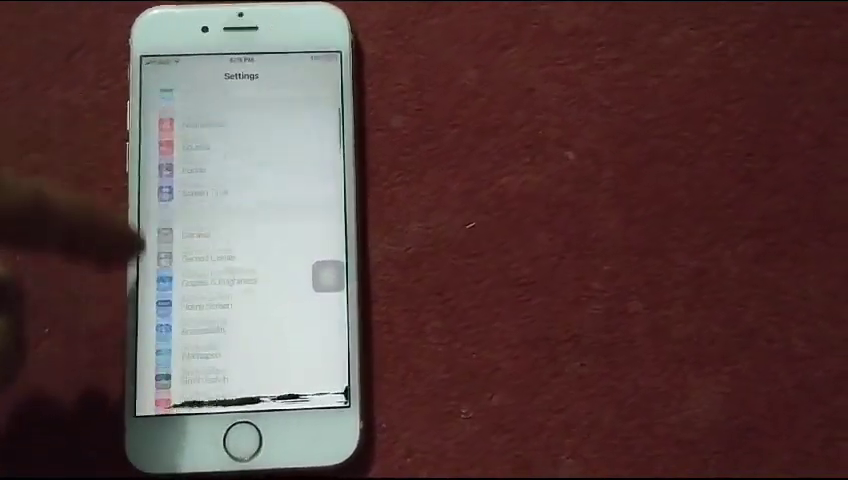